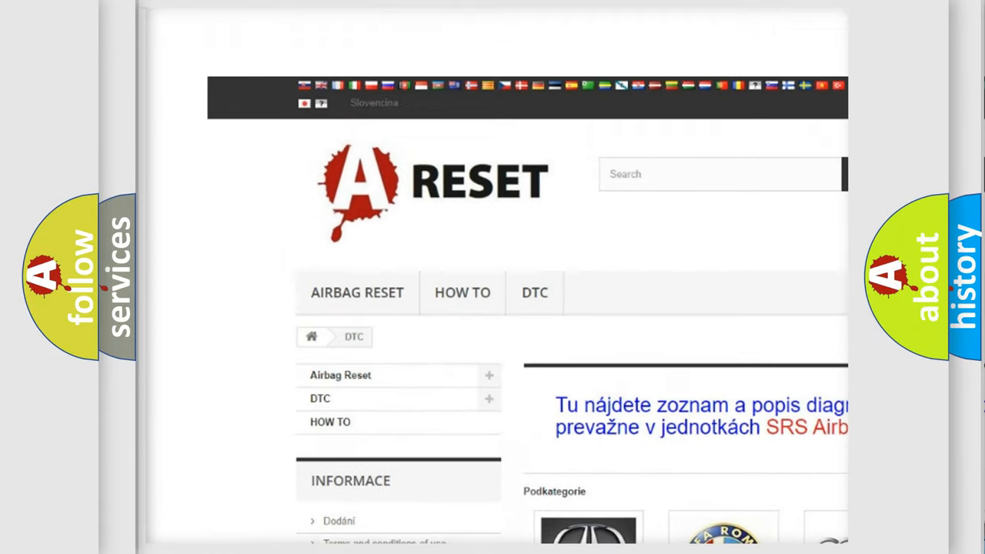
Scroll through the Alfa Romeo DTC code list down to the B1000 codes and back up slightly.
scroll(down, 3)
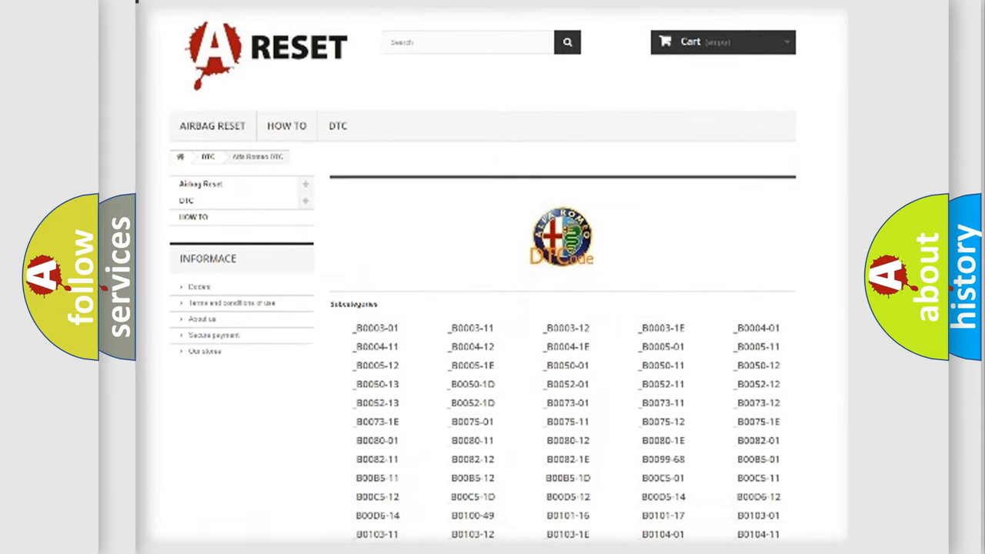
scroll(down, 3)
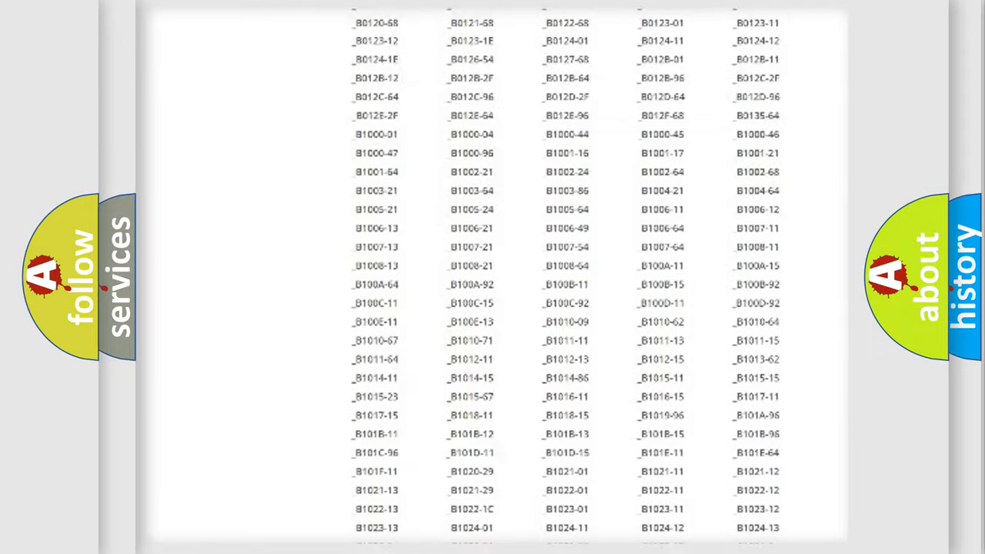
scroll(up, 3)
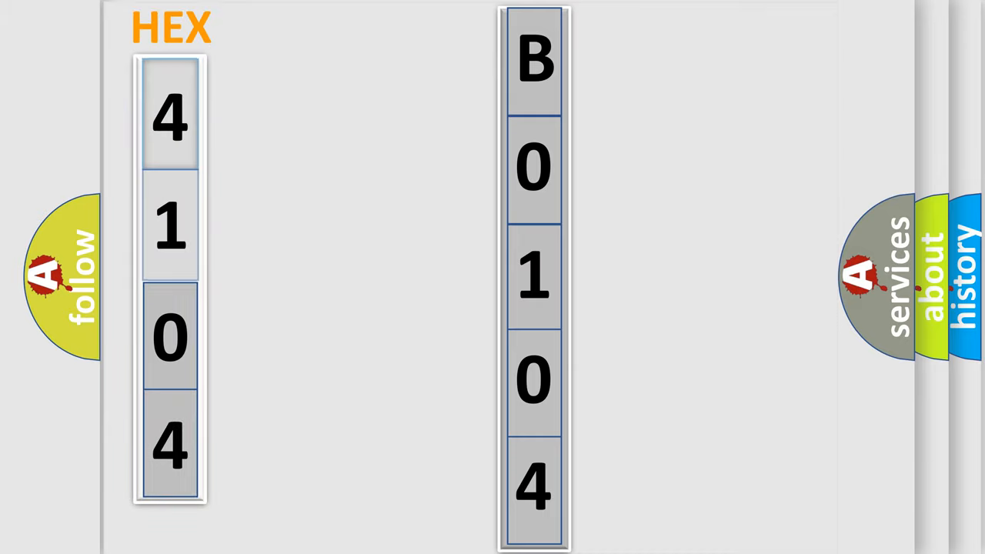
Advance to the slide showing B0104 split into characters beside hex digits 4104.
click(170, 115)
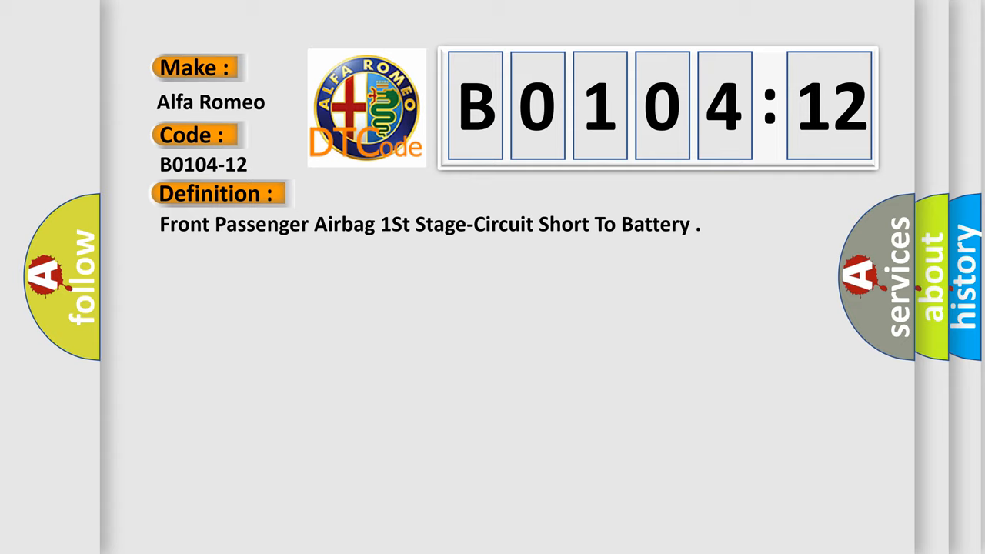
Reveal the B0104-12 description about the controller monitoring squib circuit values.
click(401, 193)
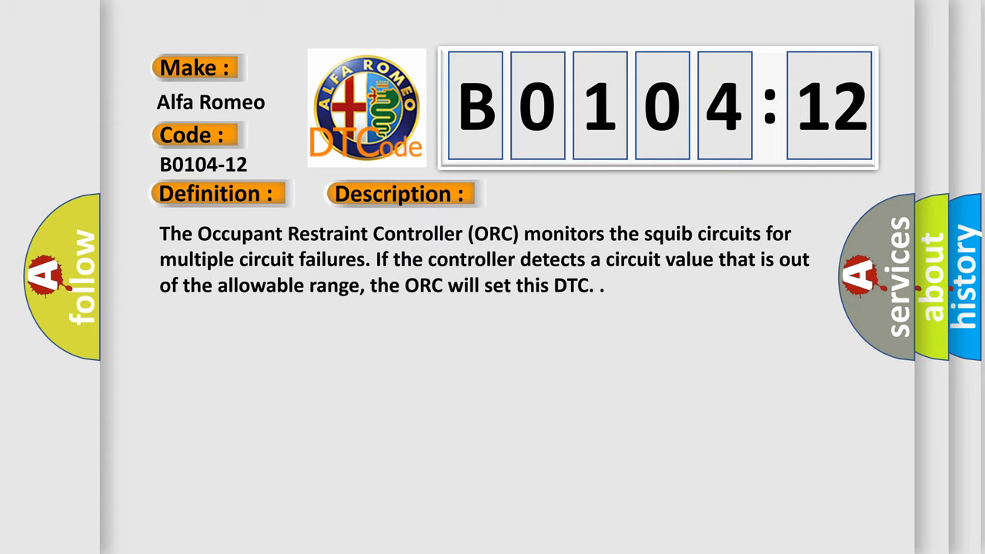